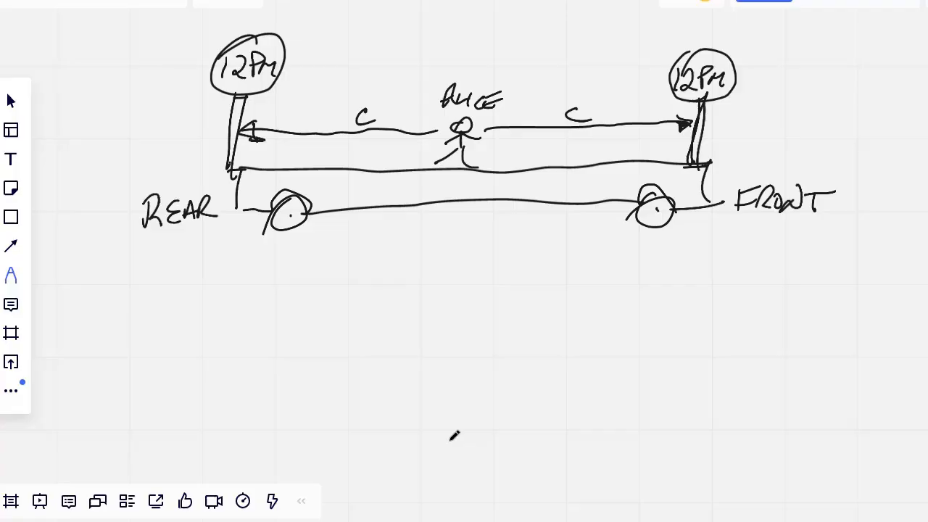
{"action": "mouse_move", "coordinate": [448, 438]}
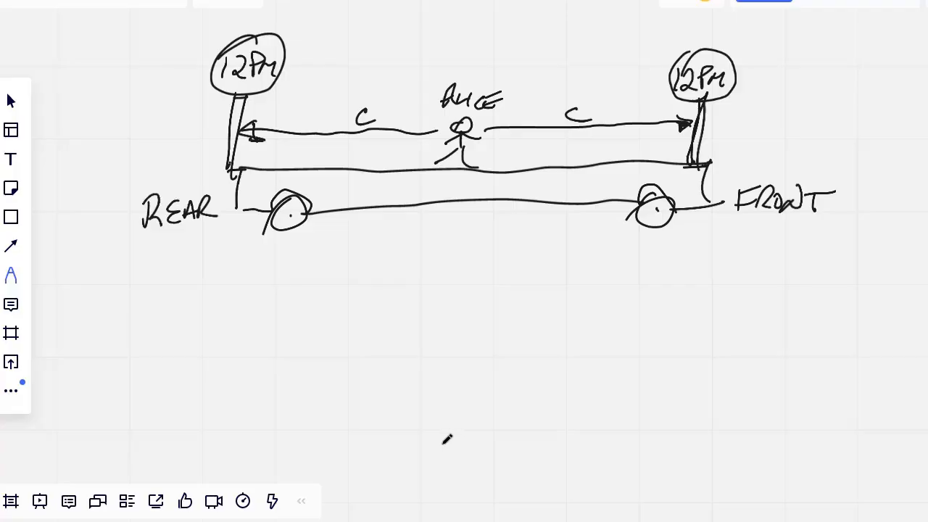
{"action": "mouse_move", "coordinate": [424, 398]}
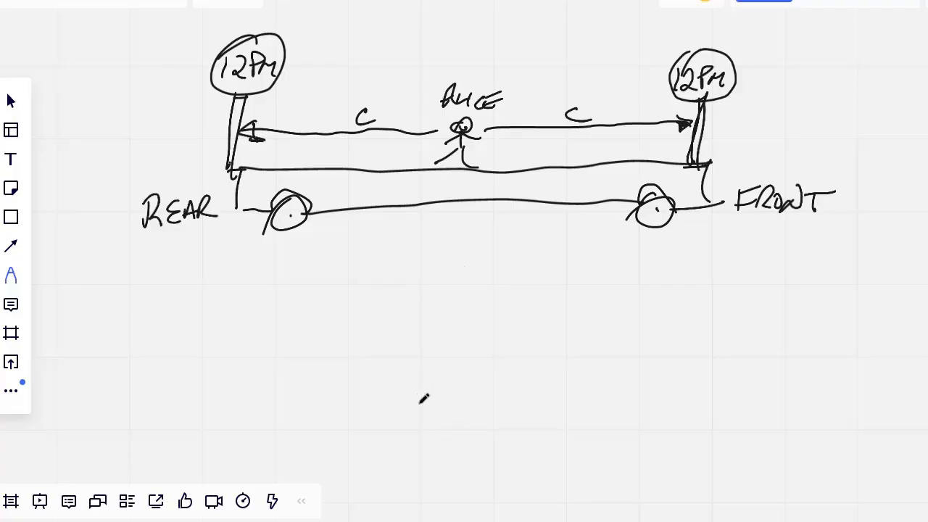
{"action": "mouse_move", "coordinate": [406, 413]}
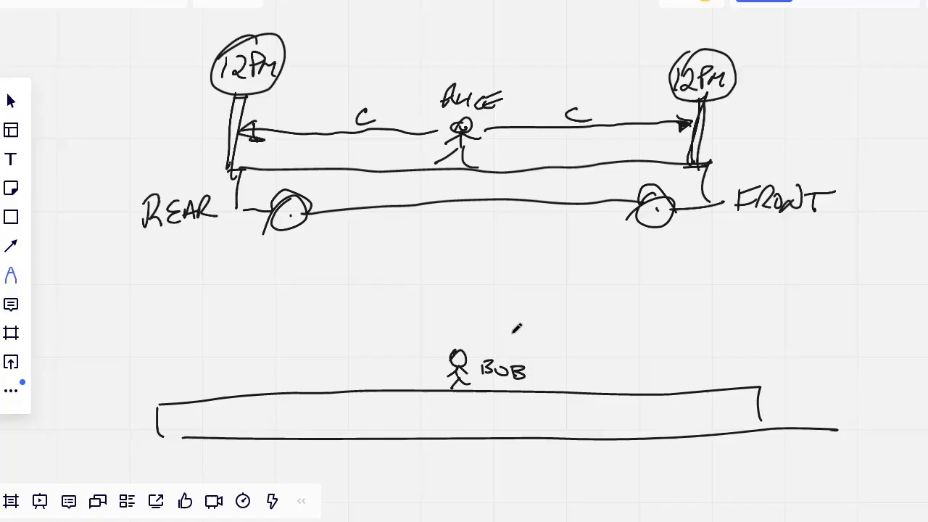
{"action": "mouse_move", "coordinate": [470, 284]}
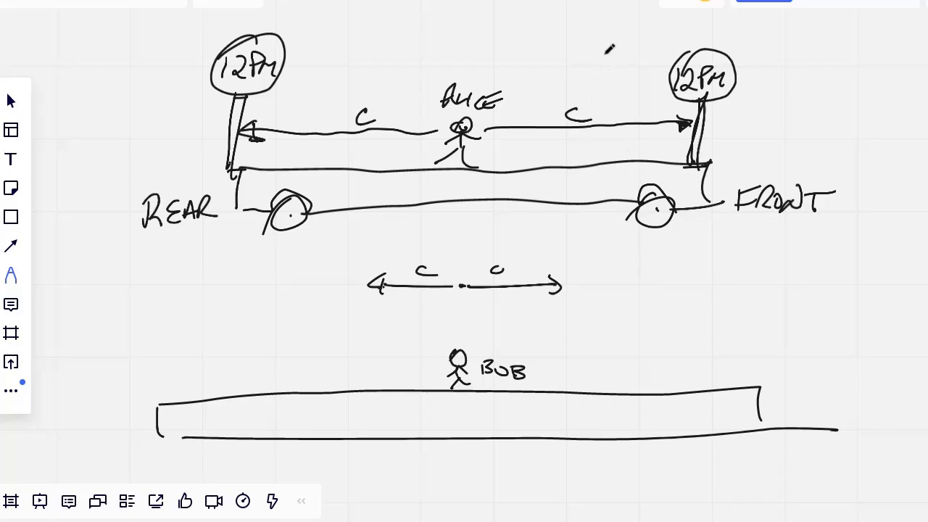
Draw the v velocity arrow above the train and a 12PM clock with markers, noting AHEAD.
{"action": "left_click_drag", "start_coordinate": [554, 35], "coordinate": [797, 44]}
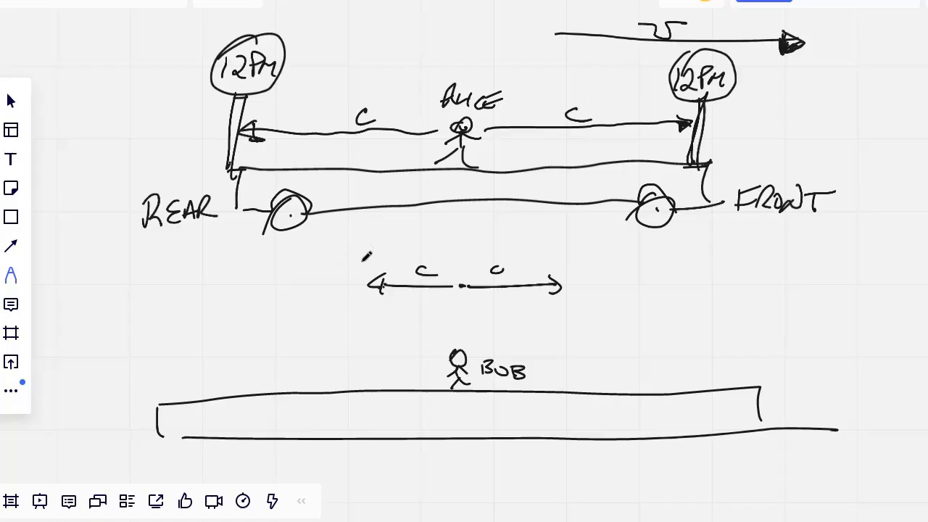
{"action": "left_click_drag", "start_coordinate": [363, 253], "coordinate": [667, 316]}
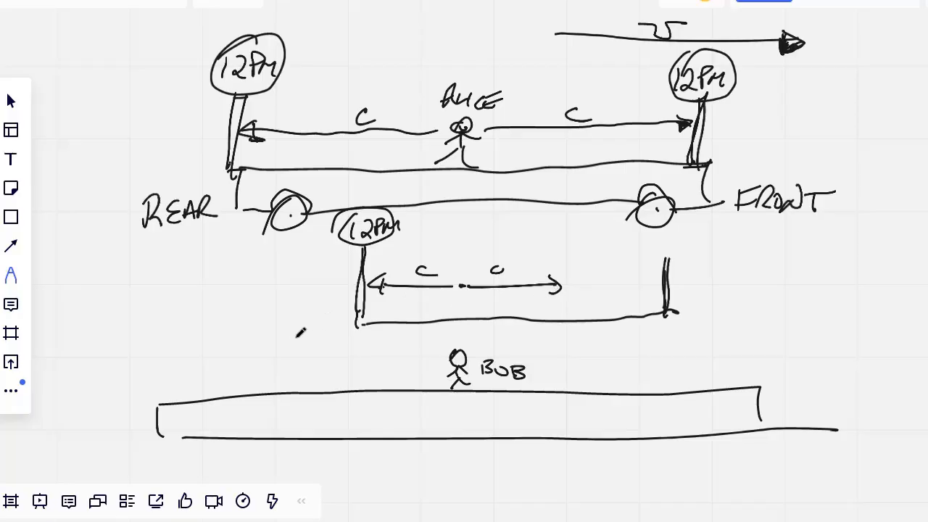
{"action": "type", "text": "AHEAD"}
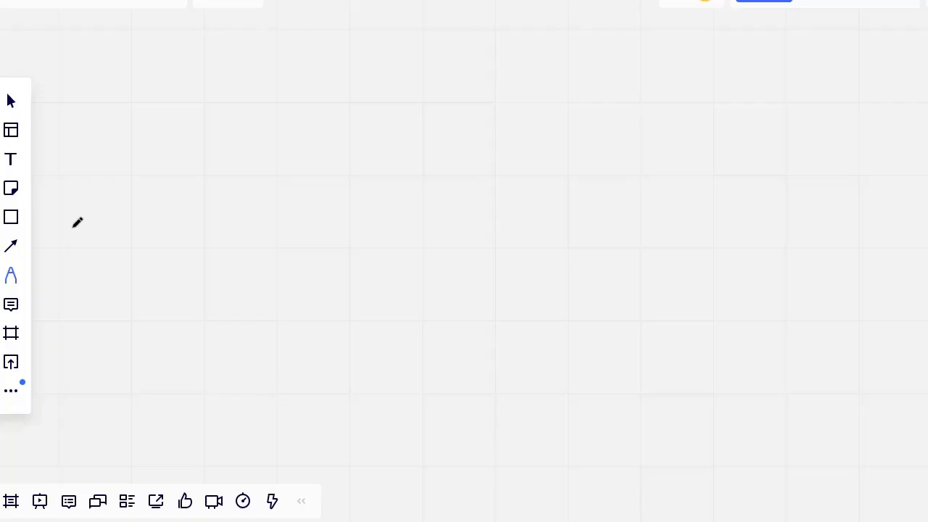
{"action": "mouse_move", "coordinate": [78, 231]}
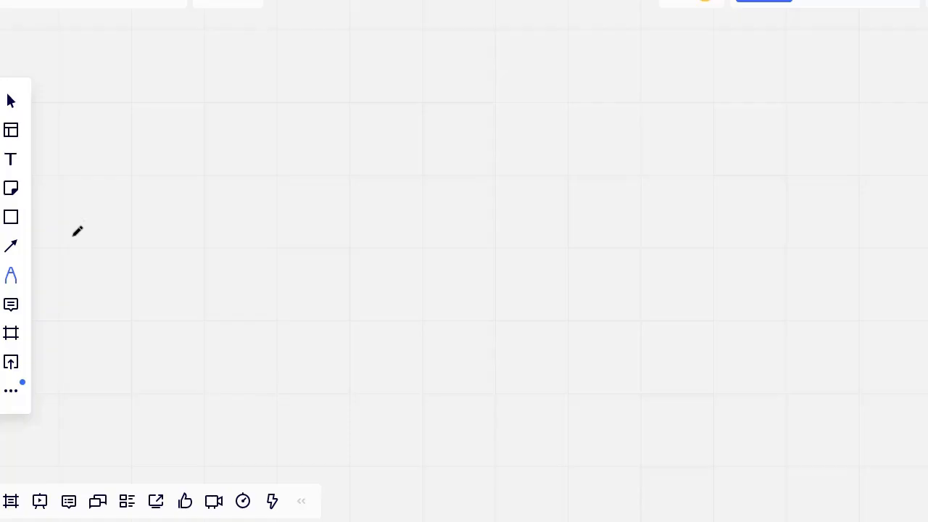
{"action": "mouse_move", "coordinate": [109, 226]}
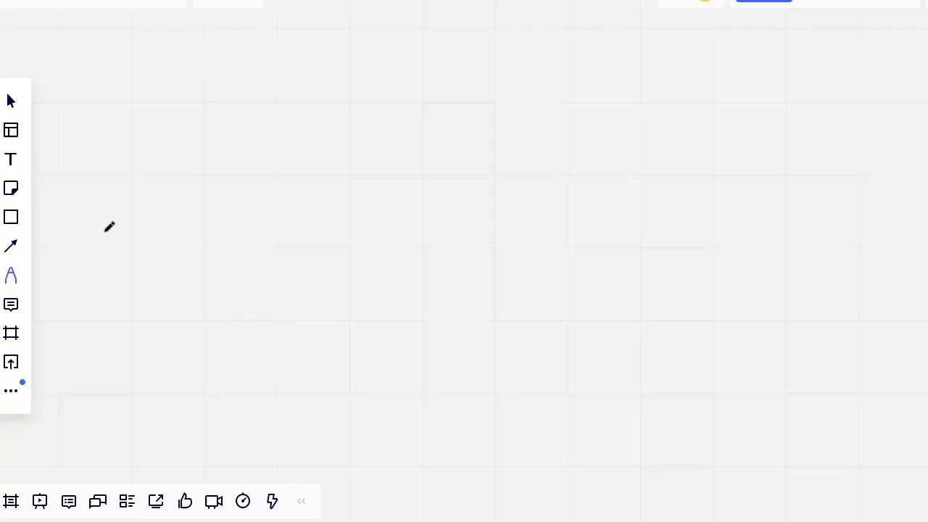
{"action": "mouse_move", "coordinate": [107, 232]}
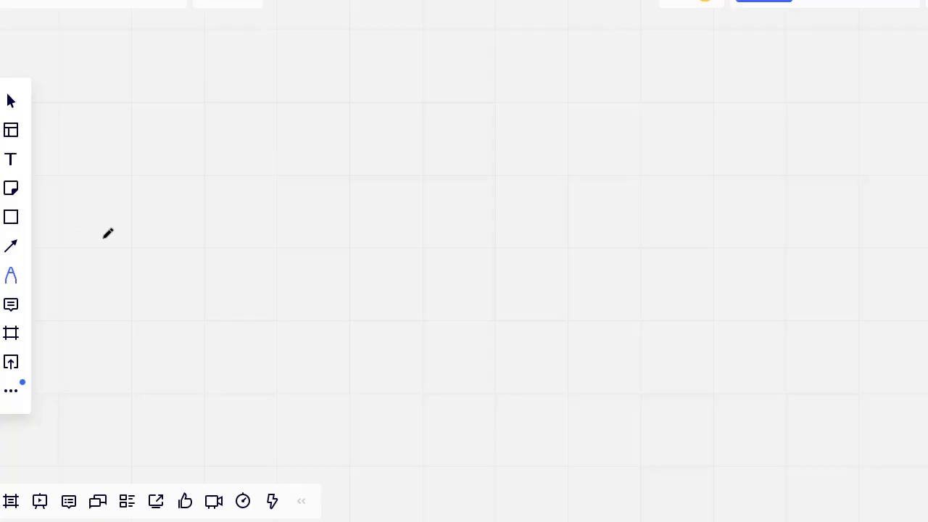
{"action": "mouse_move", "coordinate": [119, 224]}
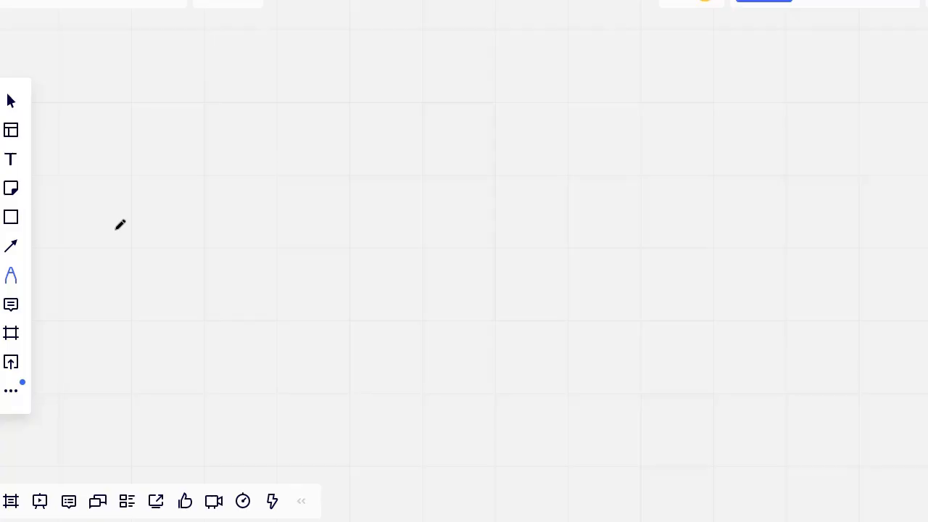
{"action": "mouse_move", "coordinate": [241, 125]}
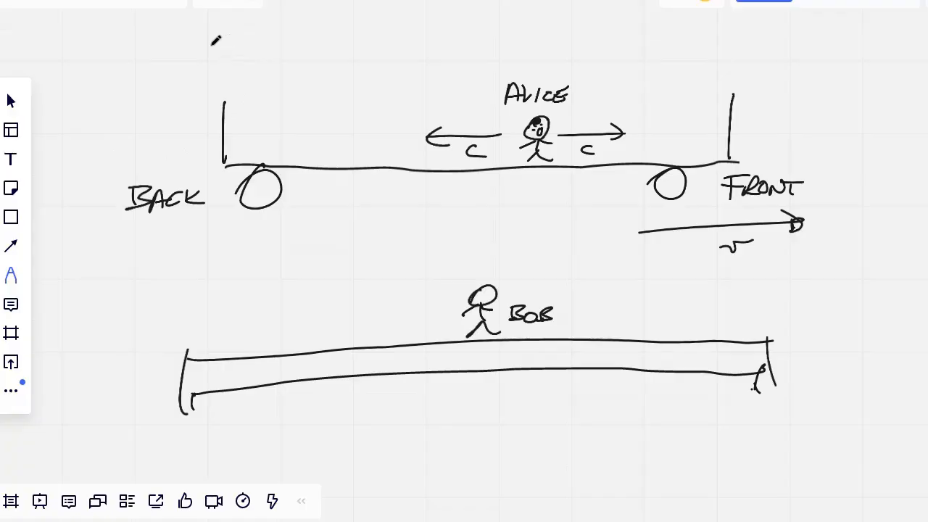
Extend the redrawn train diagram with Alice, Bob's frame and L−x, x length annotations.
{"action": "left_click_drag", "start_coordinate": [225, 46], "coordinate": [717, 51]}
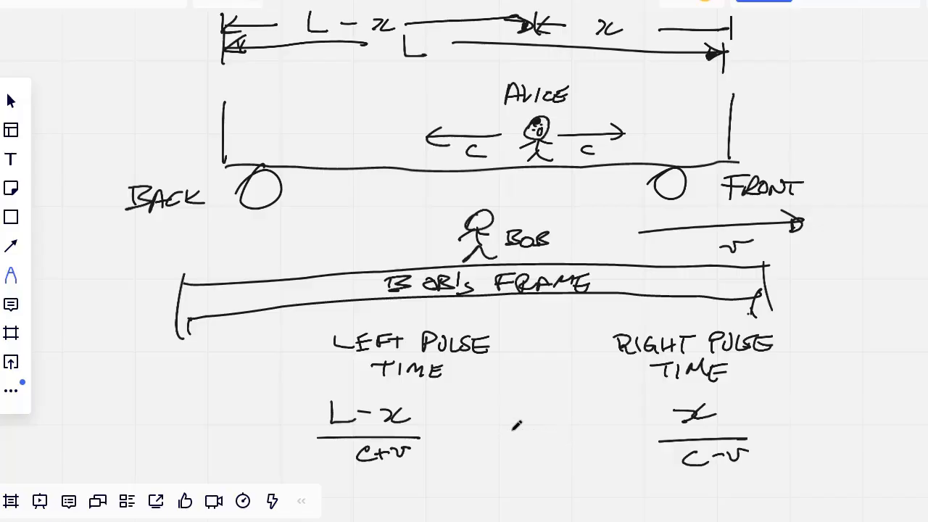
Scroll down to the space below the two pulse-time fractions.
{"action": "scroll", "scroll_direction": "down", "scroll_amount": 3}
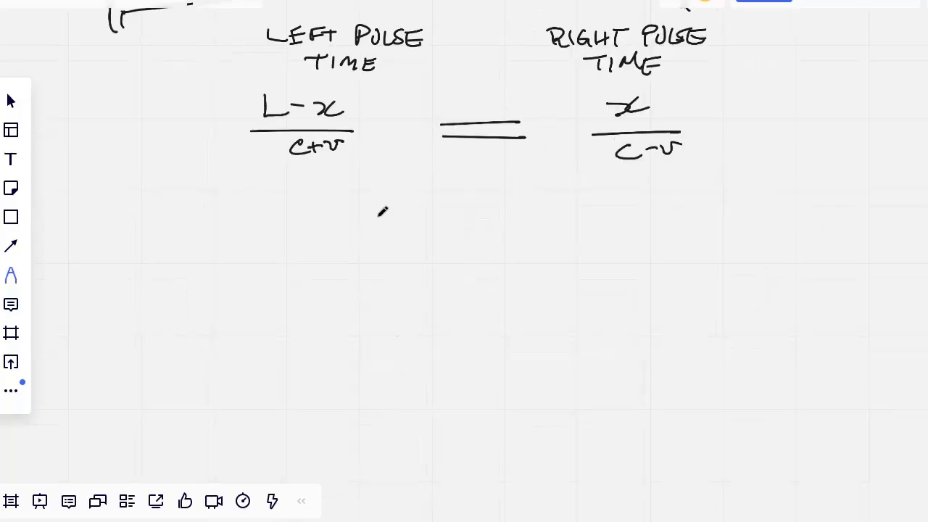
{"action": "mouse_move", "coordinate": [449, 232]}
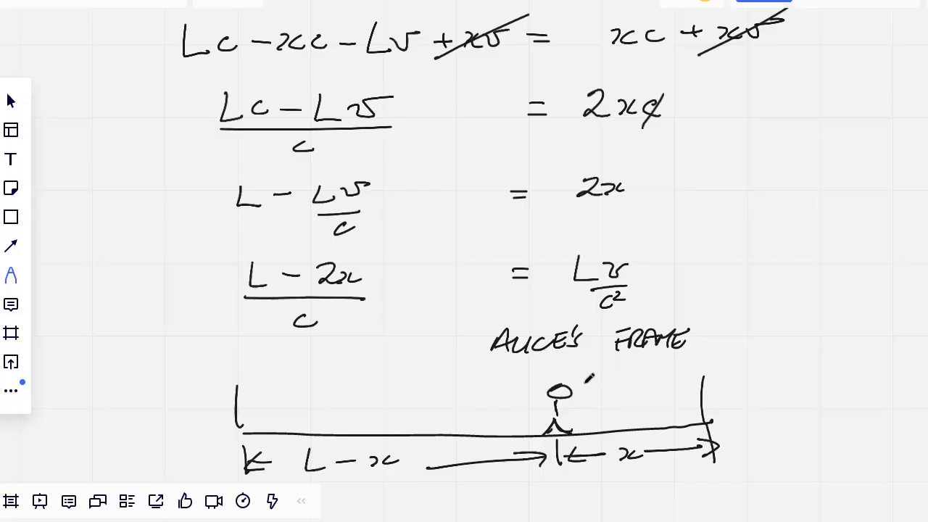
Draw Alice's forward and backward light pulses, labelling both distances x and the left stretch L.
{"action": "left_click_drag", "start_coordinate": [563, 399], "coordinate": [609, 397]}
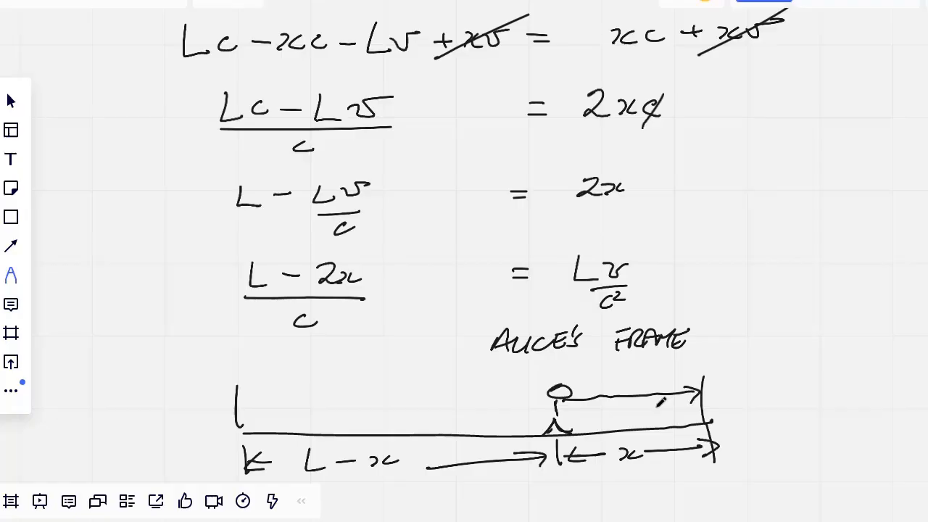
{"action": "left_click_drag", "start_coordinate": [551, 397], "coordinate": [423, 399]}
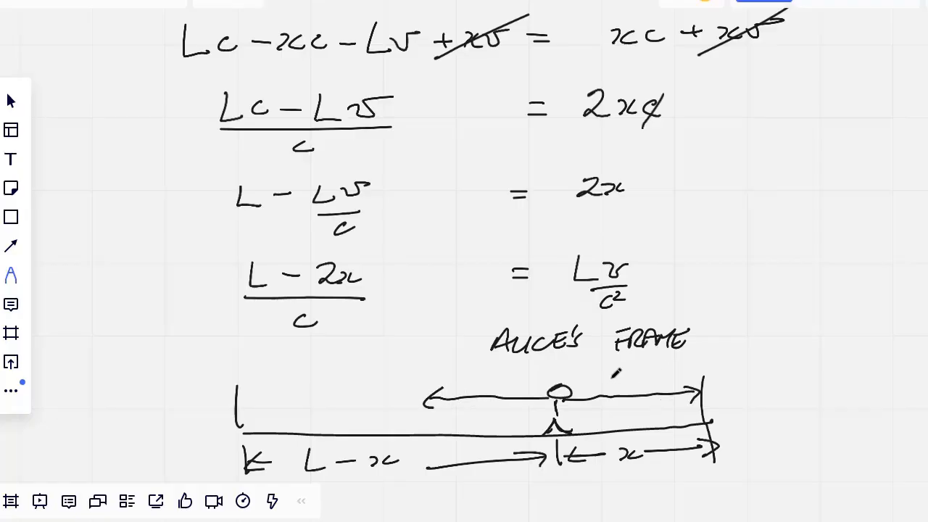
{"action": "left_click_drag", "start_coordinate": [427, 403], "coordinate": [623, 385]}
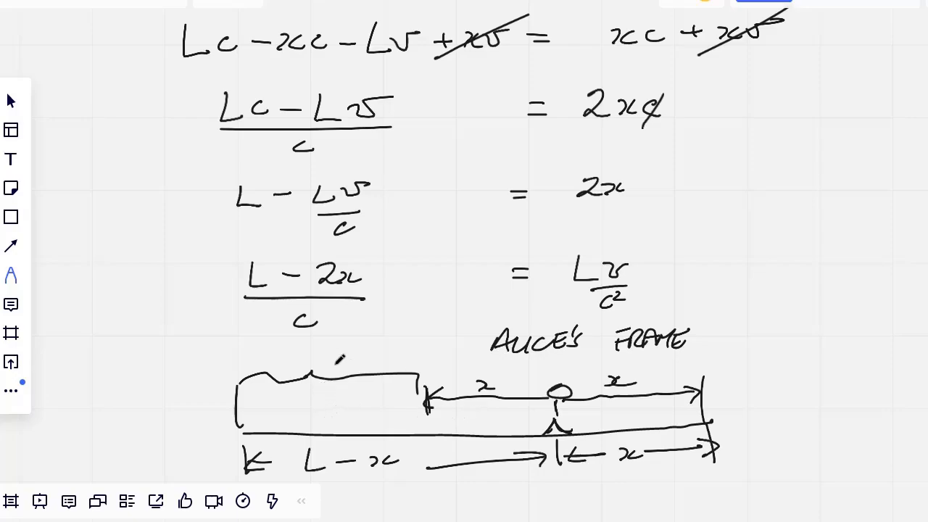
{"action": "left_click_drag", "start_coordinate": [268, 363], "coordinate": [341, 348]}
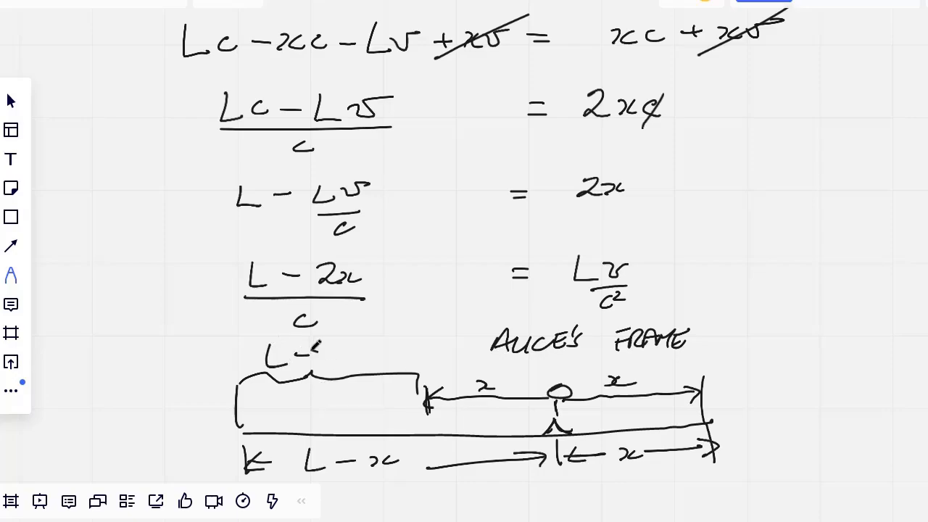
Write L−x−x = L−2x beside the left-stretch label.
{"action": "left_click", "coordinate": [312, 359]}
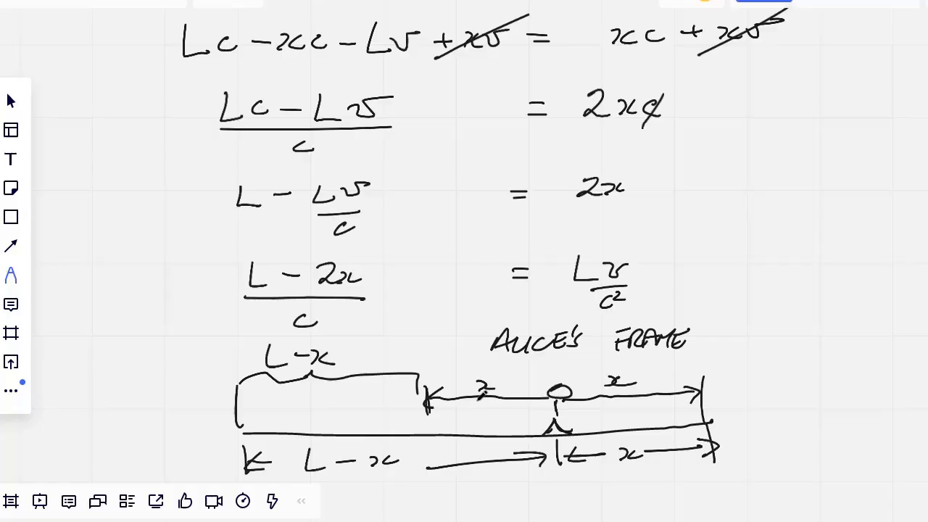
{"action": "left_click_drag", "start_coordinate": [341, 355], "coordinate": [362, 341]}
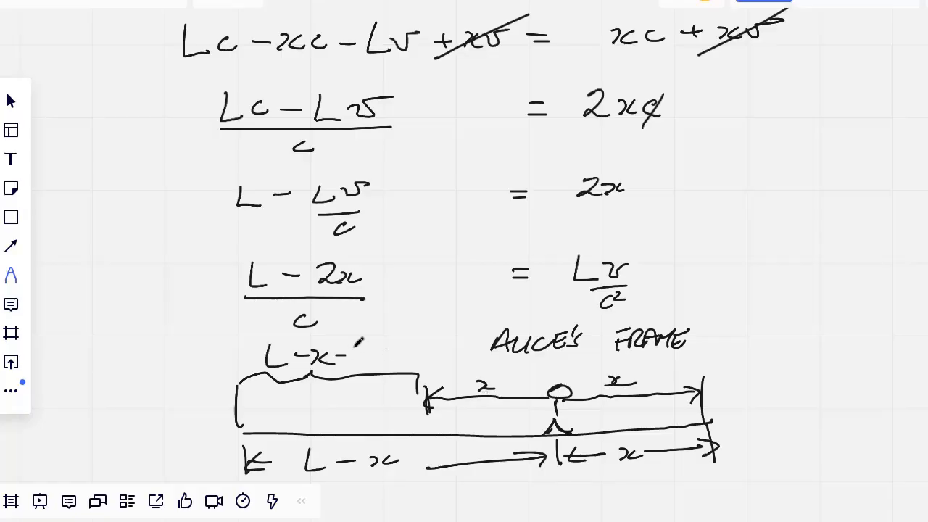
{"action": "left_click_drag", "start_coordinate": [341, 355], "coordinate": [418, 359]}
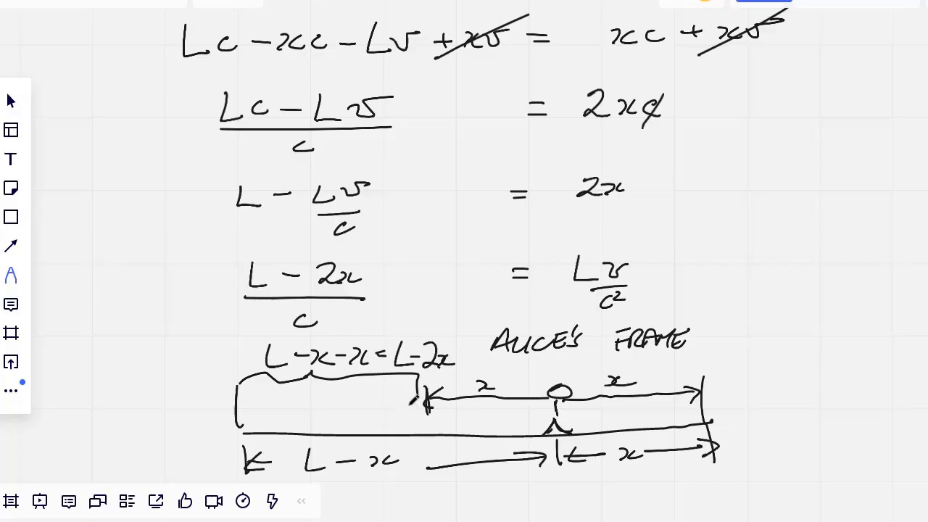
Box (L−2x)/c and the Lv/c² result, then move to empty board space.
{"action": "left_click_drag", "start_coordinate": [421, 399], "coordinate": [239, 413]}
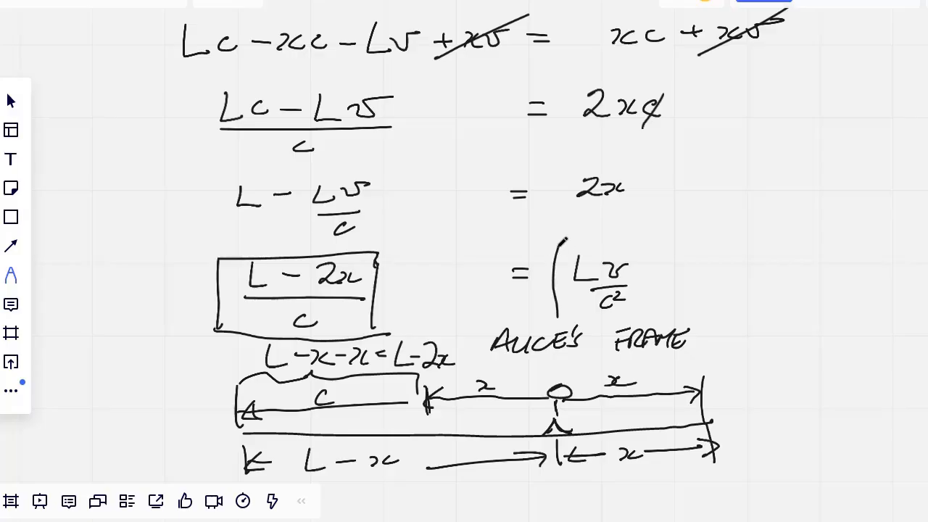
{"action": "left_click_drag", "start_coordinate": [563, 239], "coordinate": [645, 319]}
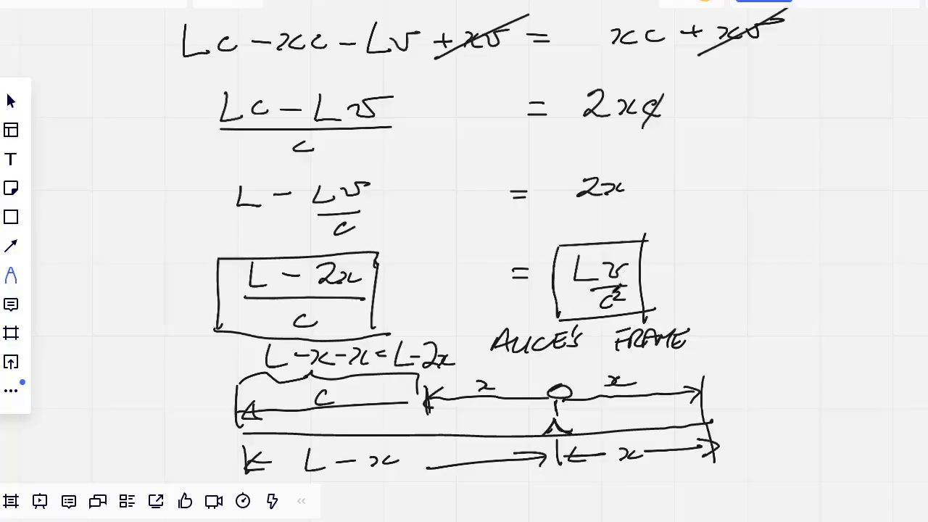
{"action": "left_click_drag", "start_coordinate": [620, 300], "coordinate": [627, 290]}
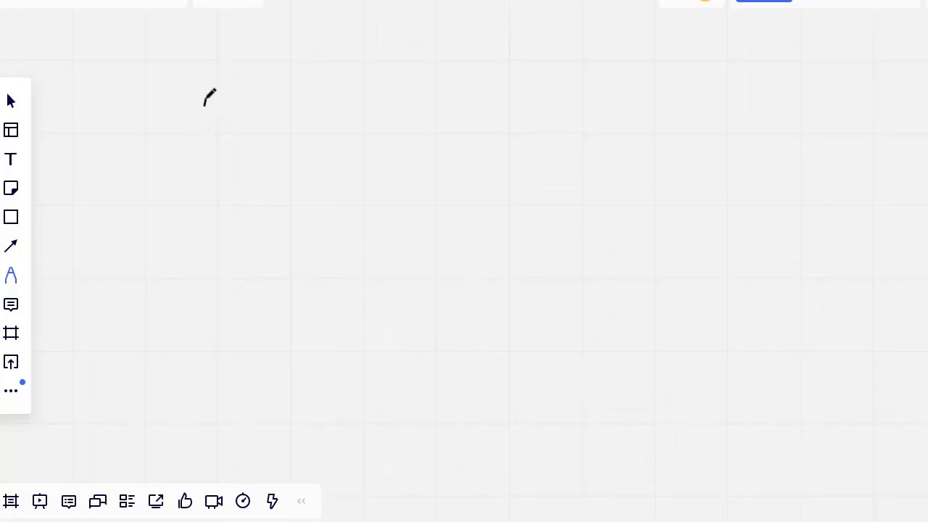
Write Lv/c² under the title TEMPORAL GRADIENT.
{"action": "left_click_drag", "start_coordinate": [203, 108], "coordinate": [261, 173]}
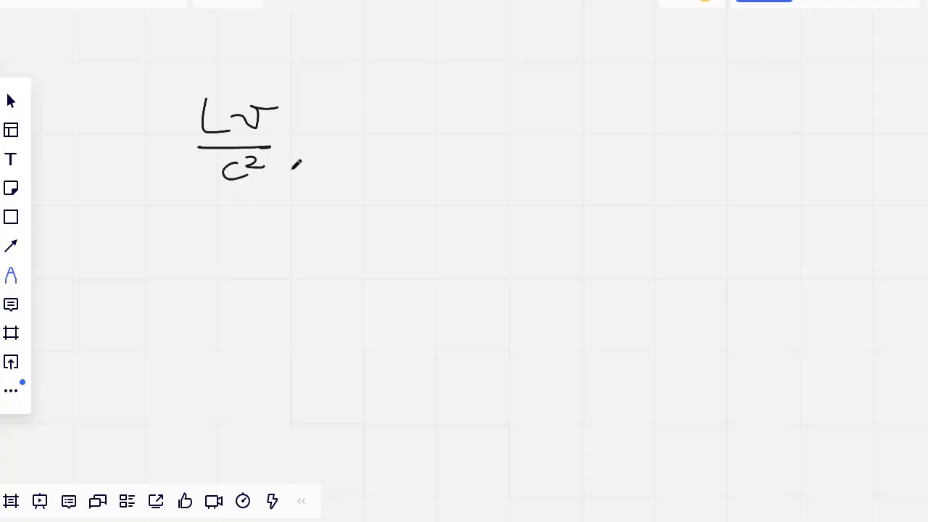
{"action": "mouse_move", "coordinate": [316, 138]}
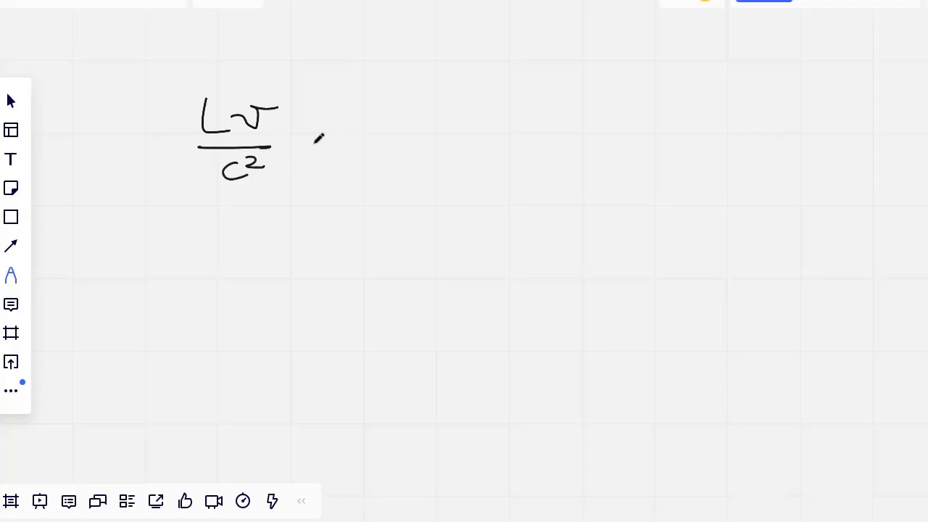
{"action": "left_click_drag", "start_coordinate": [326, 29], "coordinate": [547, 70]}
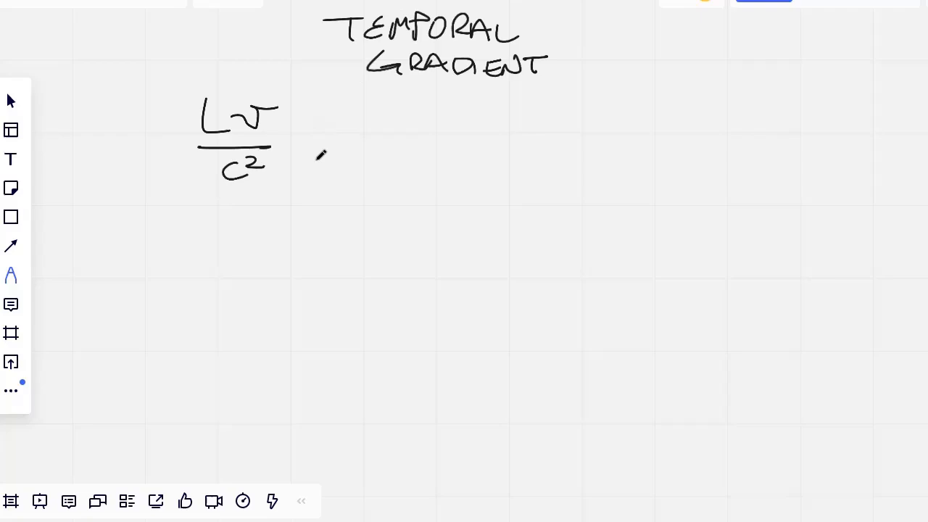
{"action": "mouse_move", "coordinate": [152, 50]}
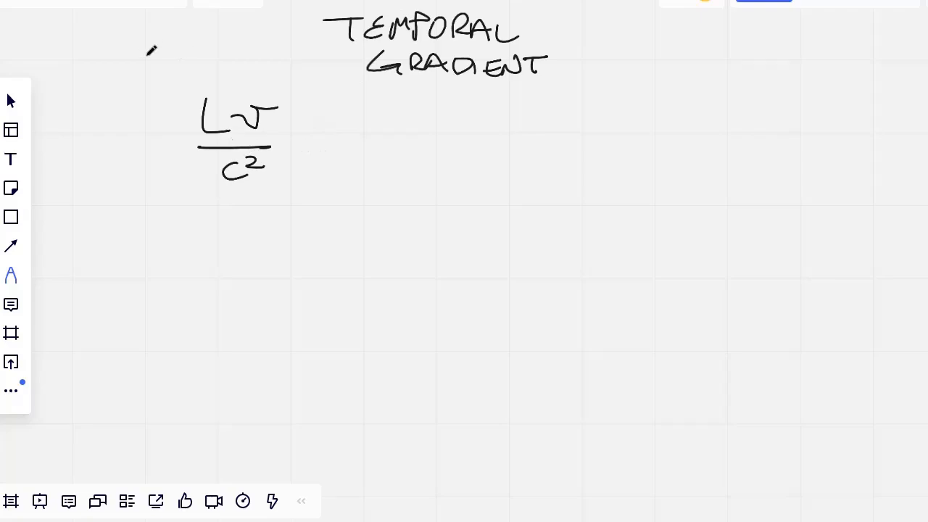
Label L as distance, v as velocity and c² as a constant with arrows.
{"action": "left_click_drag", "start_coordinate": [153, 46], "coordinate": [203, 104]}
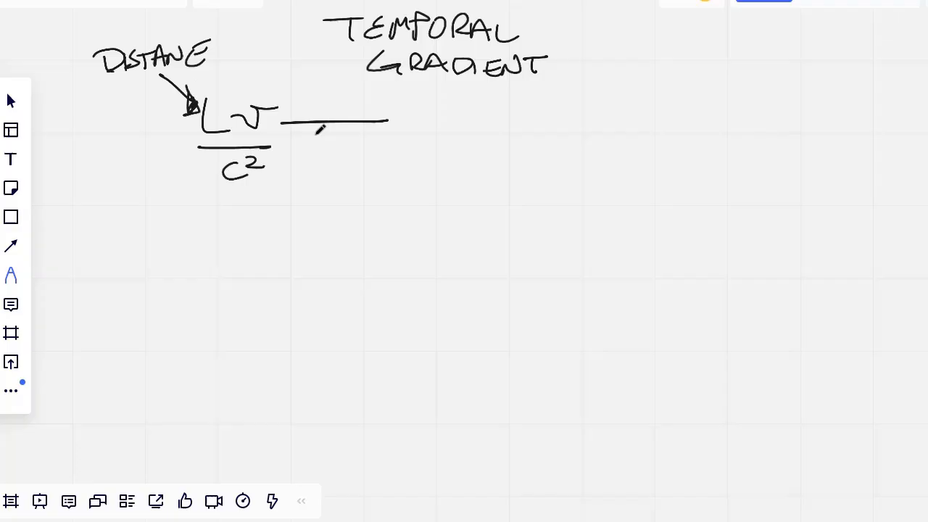
{"action": "left_click_drag", "start_coordinate": [392, 119], "coordinate": [276, 124]}
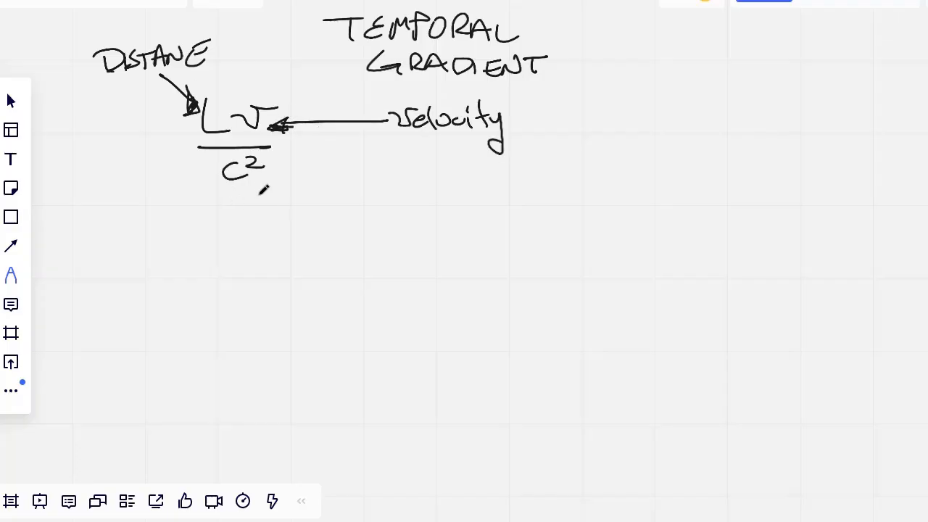
{"action": "left_click_drag", "start_coordinate": [250, 196], "coordinate": [279, 232]}
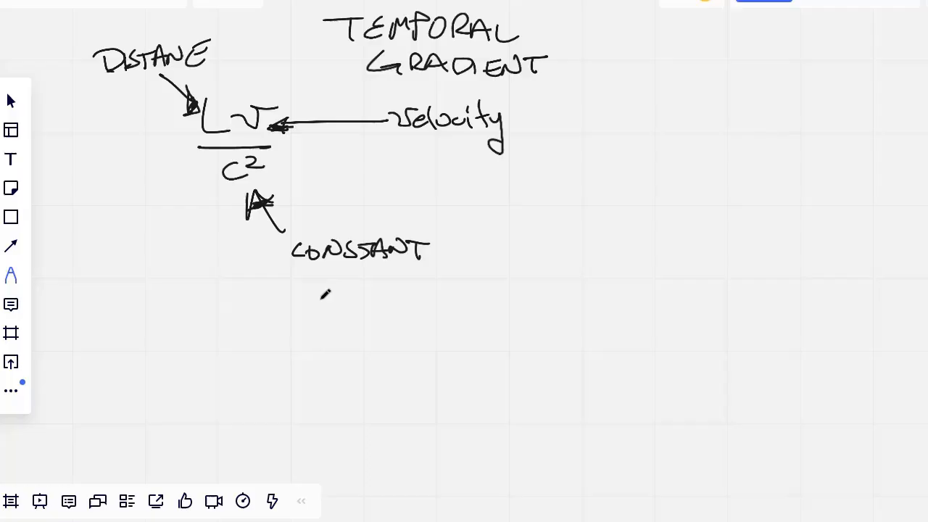
{"action": "mouse_move", "coordinate": [281, 276]}
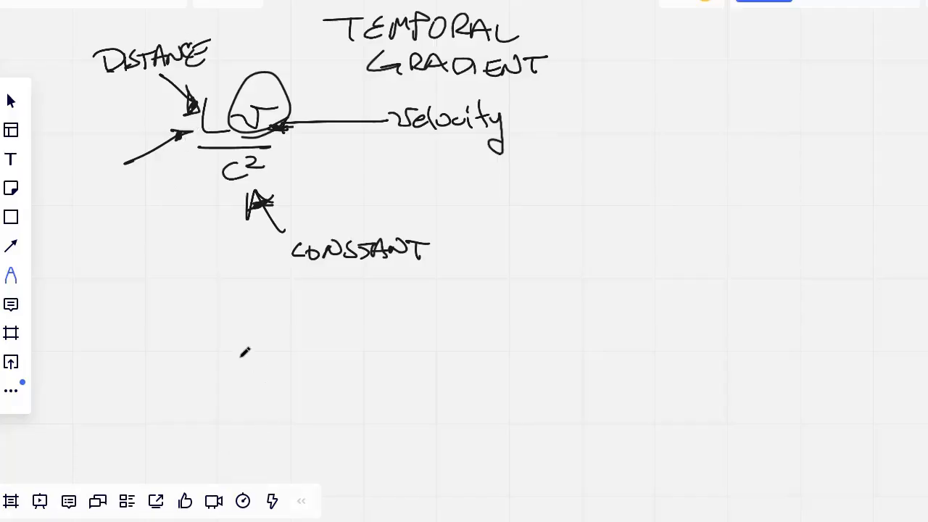
{"action": "mouse_move", "coordinate": [777, 354]}
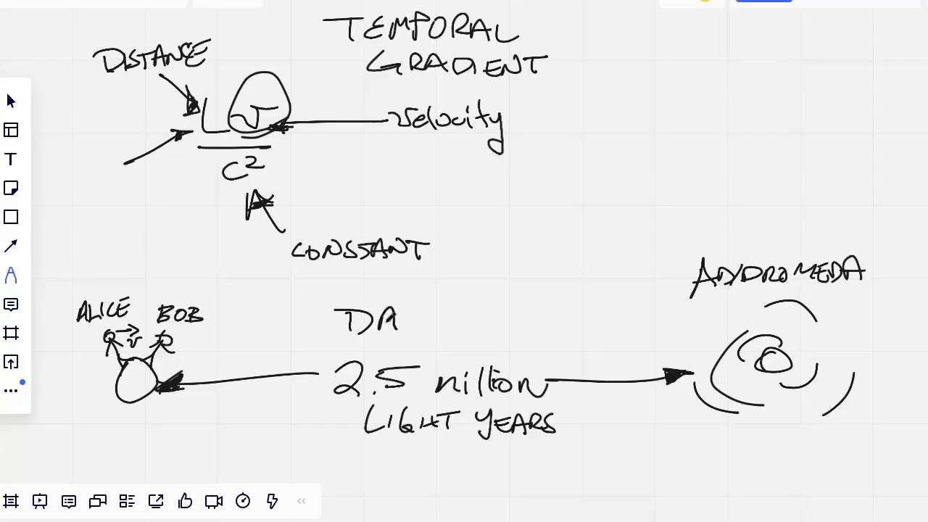
Add the DAYS note beside the 2.5 million light year Andromeda arrow.
{"action": "type", "text": "DAYS"}
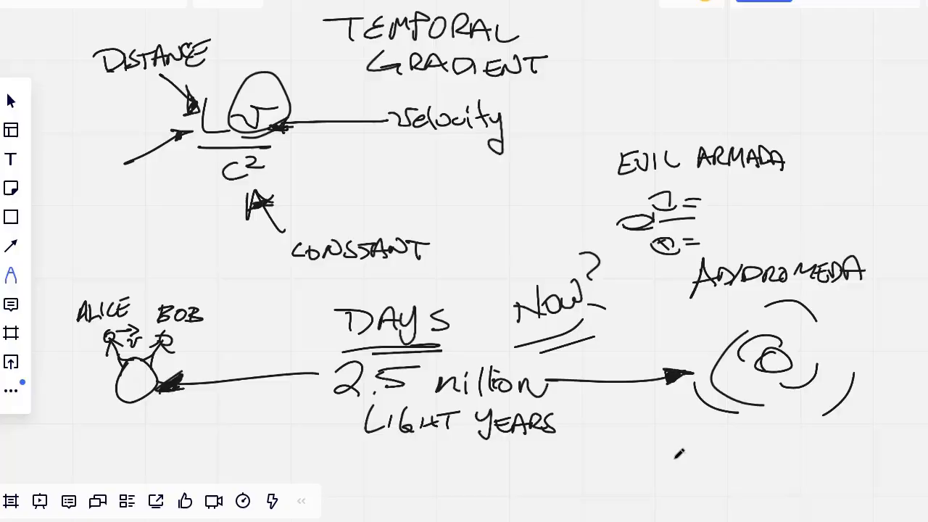
Scroll below the Andromeda sketch and write the heading ANDROMEDA PARADOX.
{"action": "scroll", "scroll_direction": "down", "scroll_amount": 3}
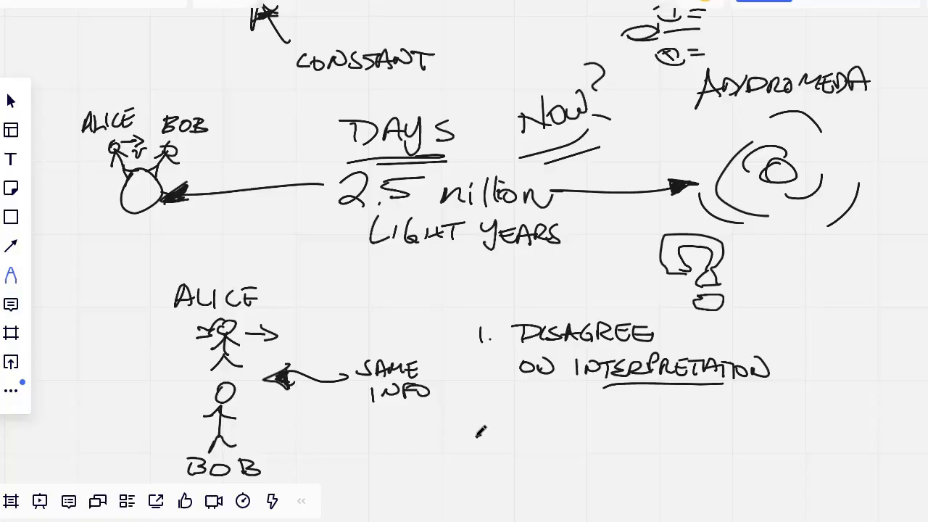
{"action": "scroll", "scroll_direction": "down", "scroll_amount": 3}
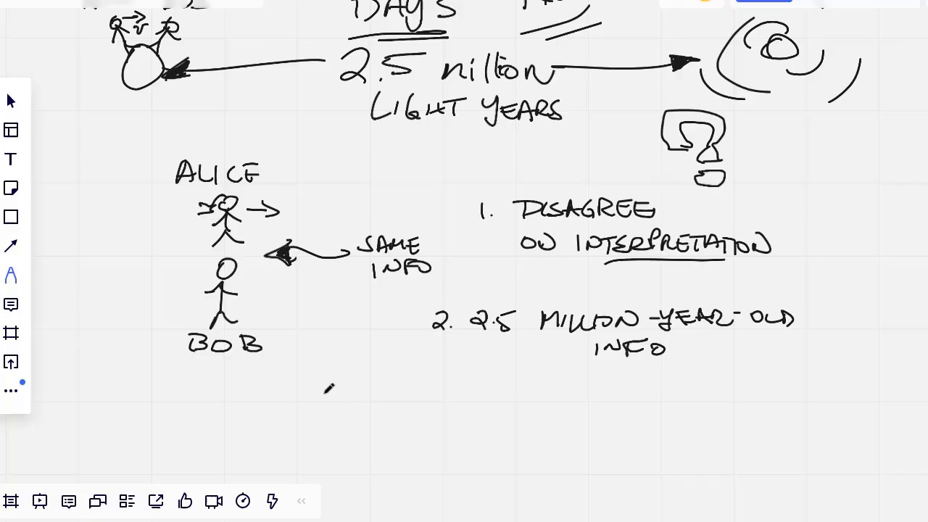
{"action": "left_click_drag", "start_coordinate": [311, 392], "coordinate": [536, 449]}
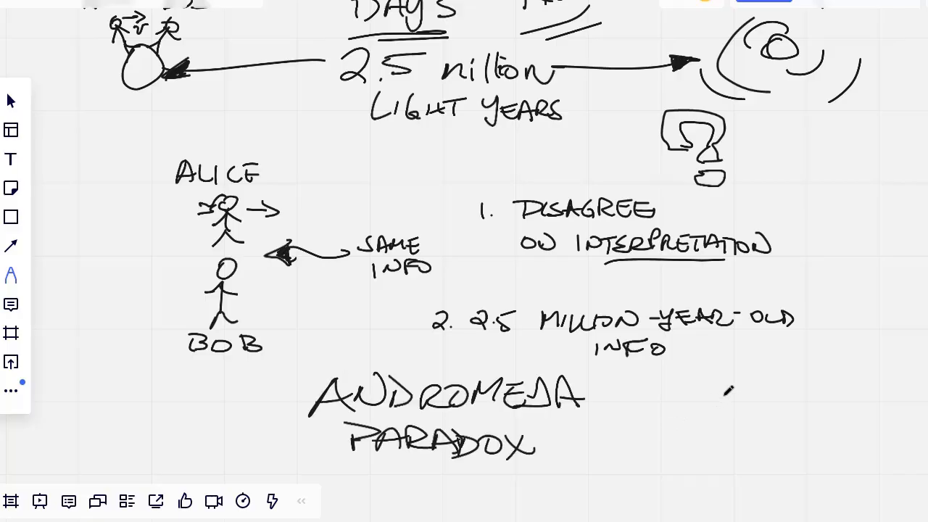